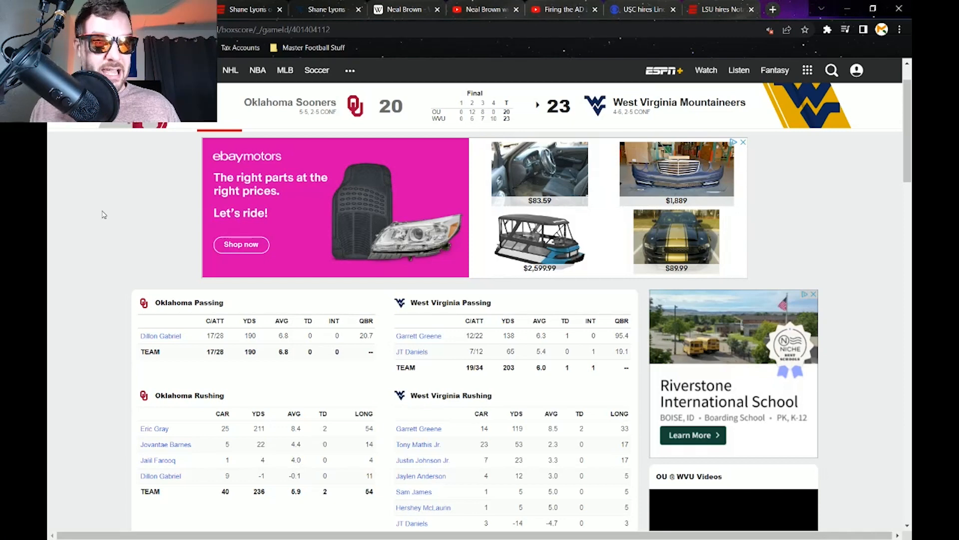
Scroll the ESPN Shane Lyons article past the video to its opening paragraphs on budget issues.
scroll(down, 3)
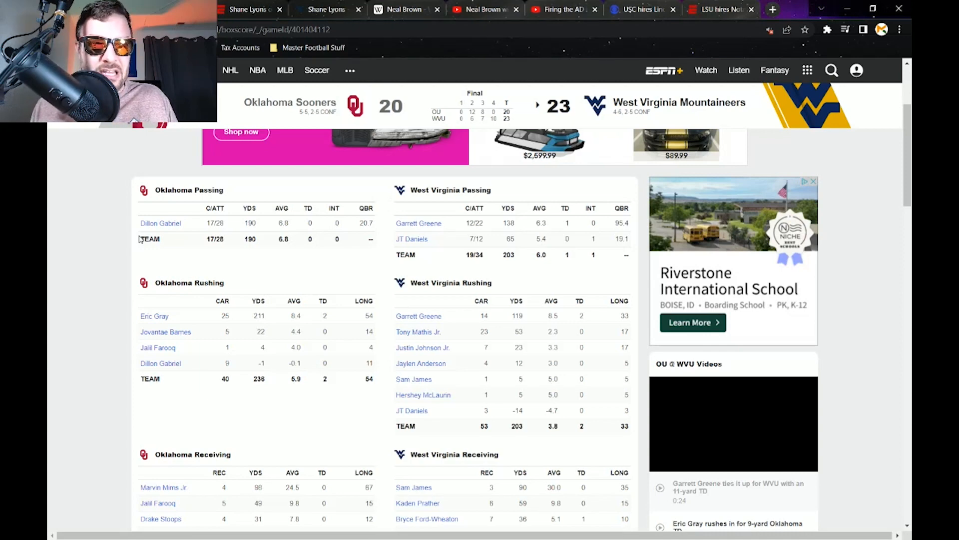
mouse_move(177, 402)
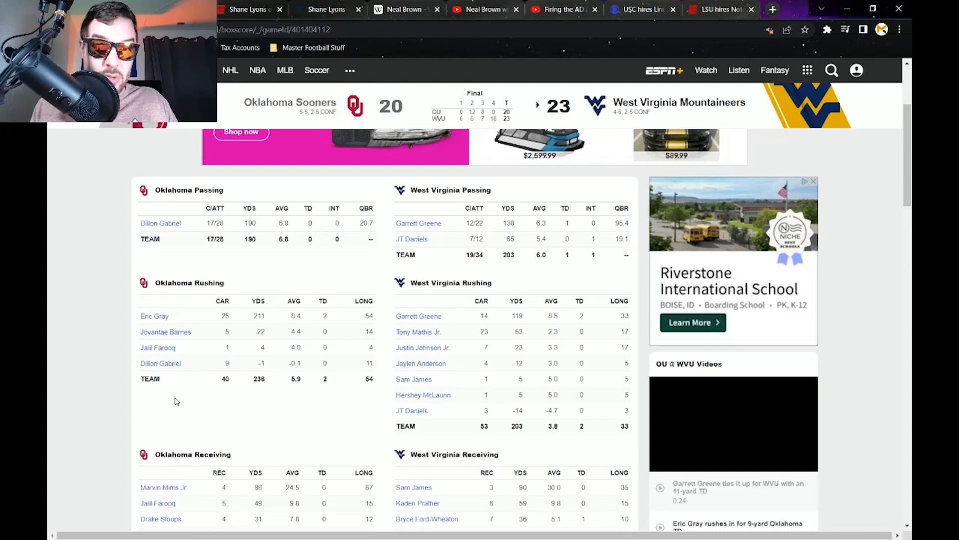
mouse_move(348, 357)
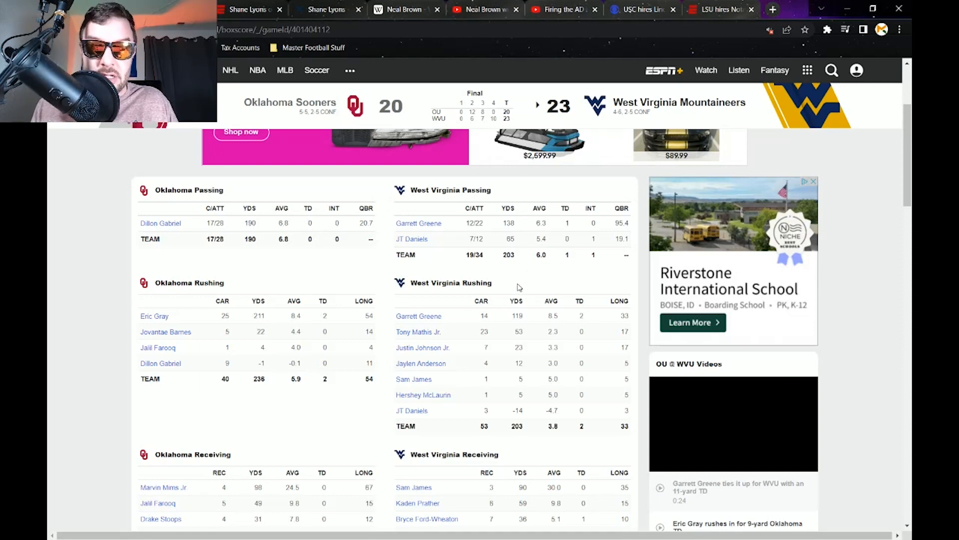
mouse_move(384, 273)
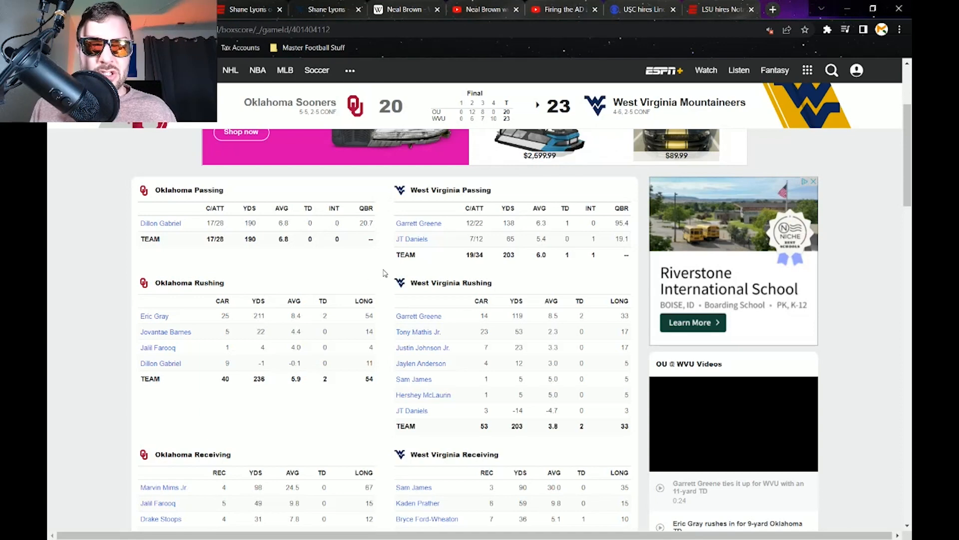
scroll(up, 3)
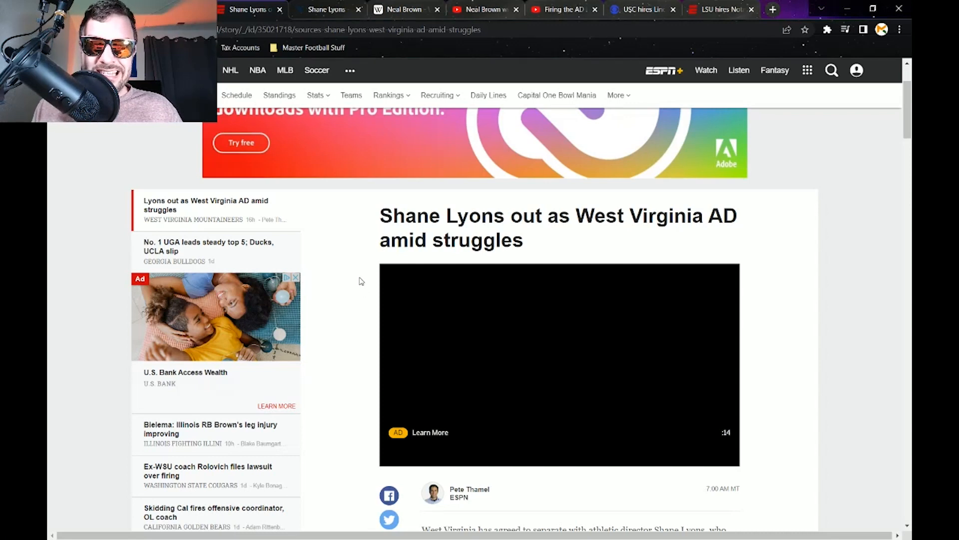
scroll(down, 3)
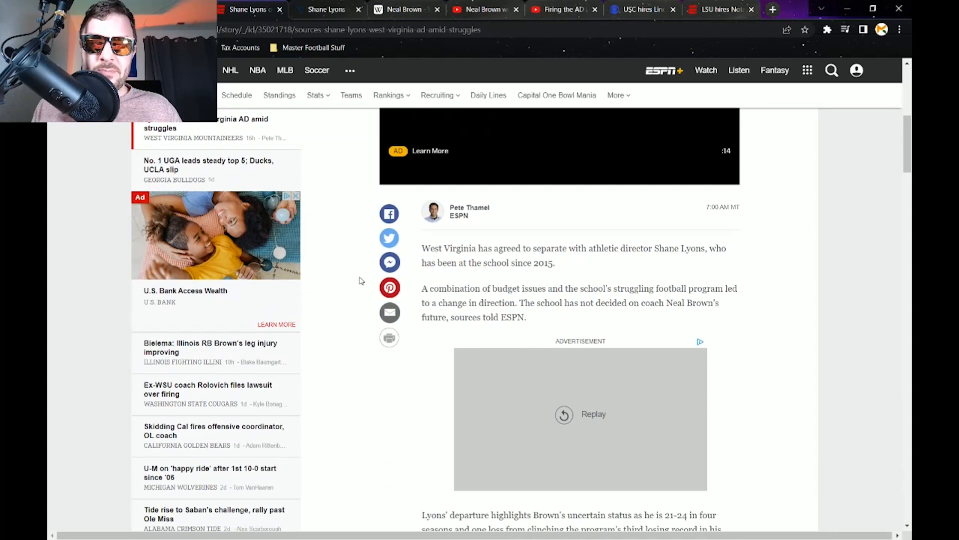
scroll(down, 3)
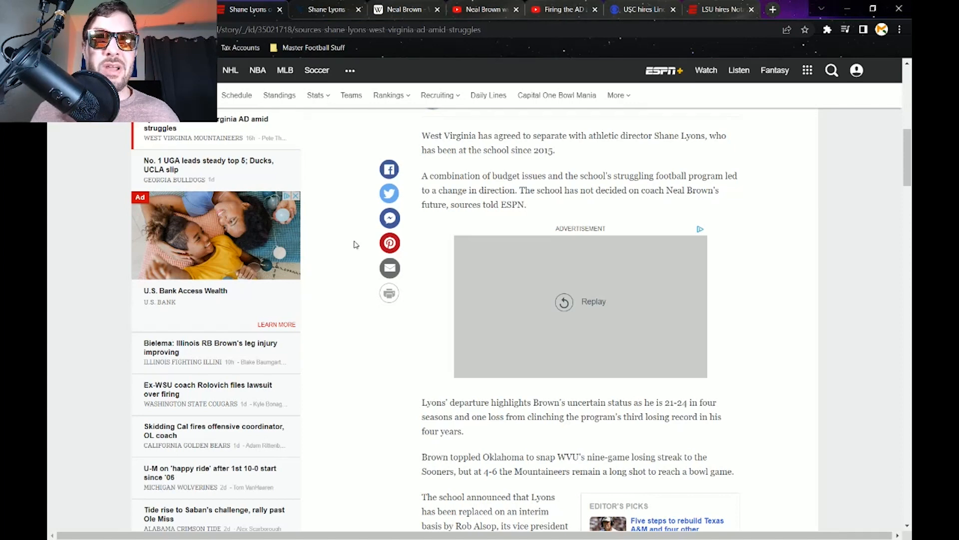
scroll(down, 3)
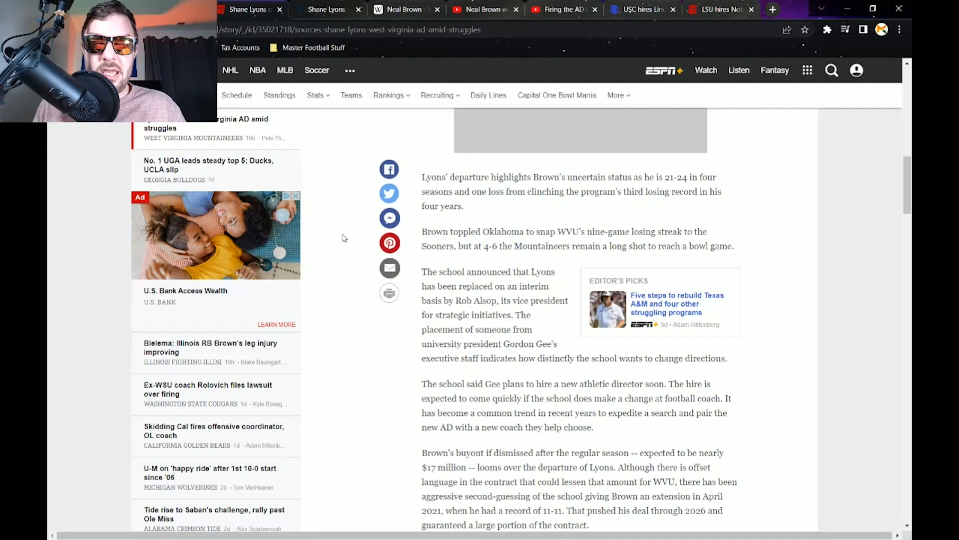
scroll(down, 3)
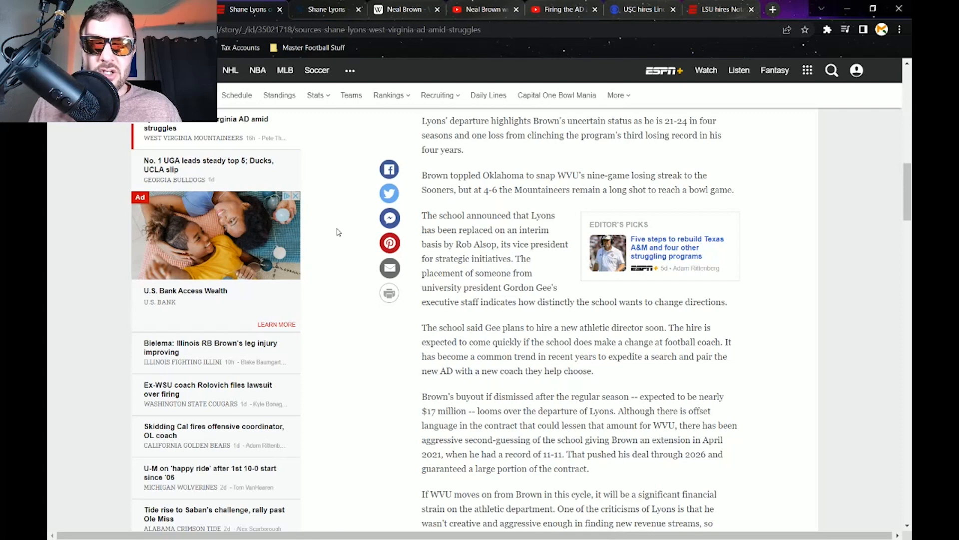
scroll(down, 3)
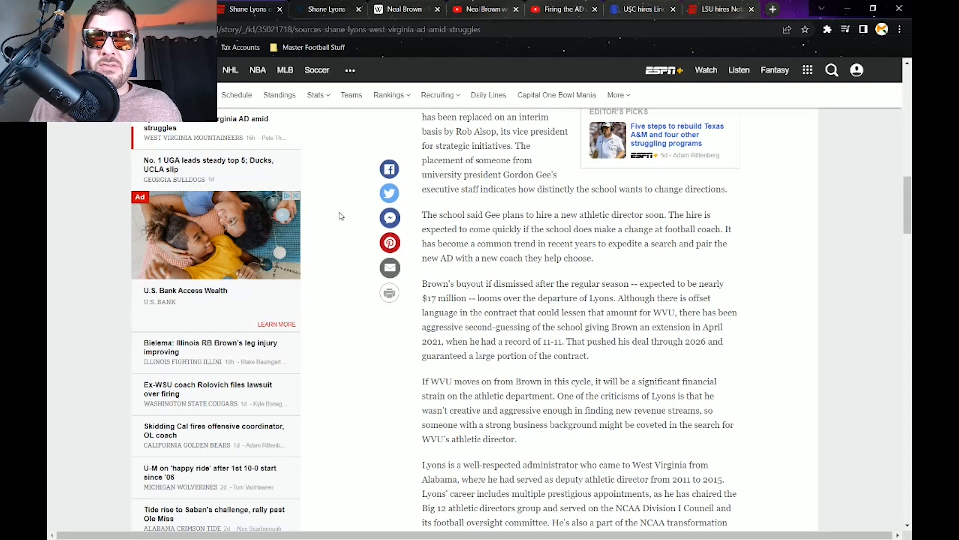
click(558, 9)
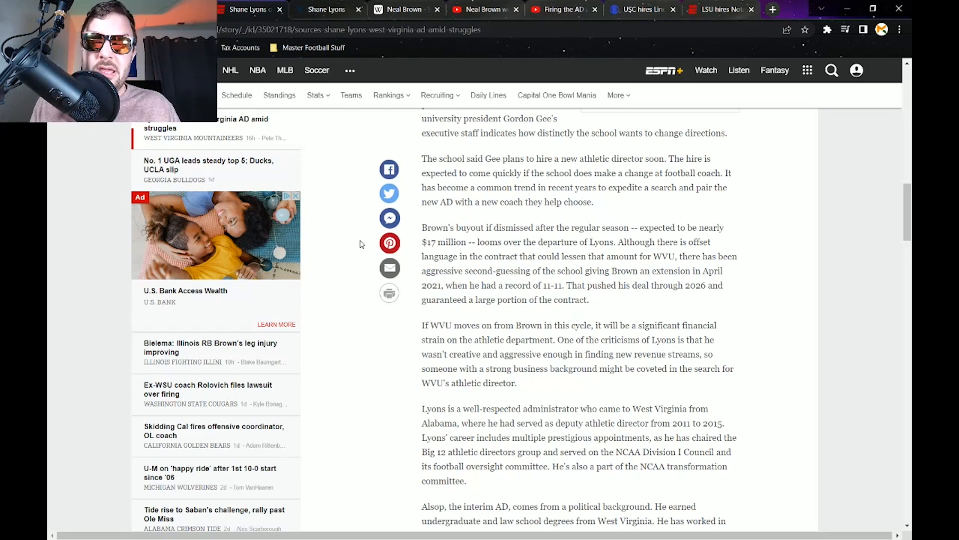
mouse_move(334, 261)
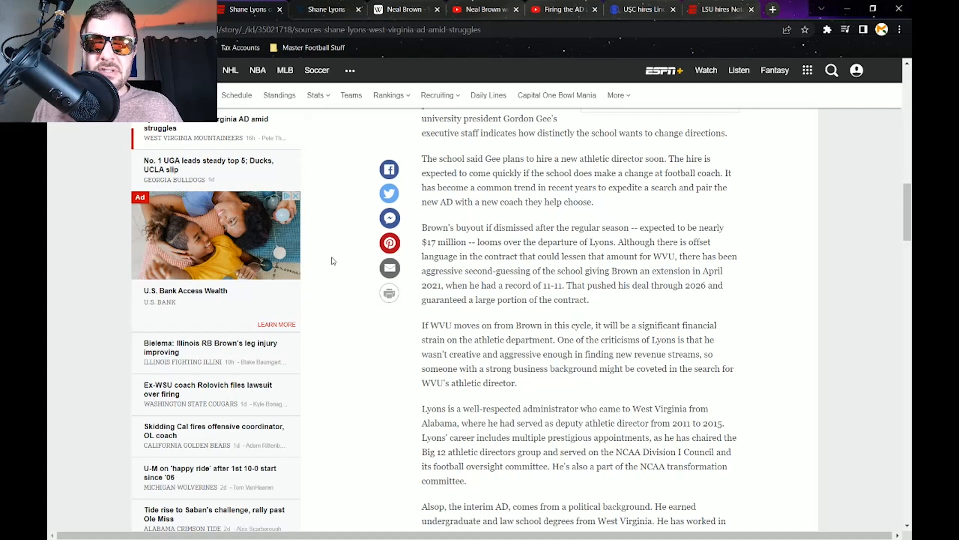
mouse_move(334, 257)
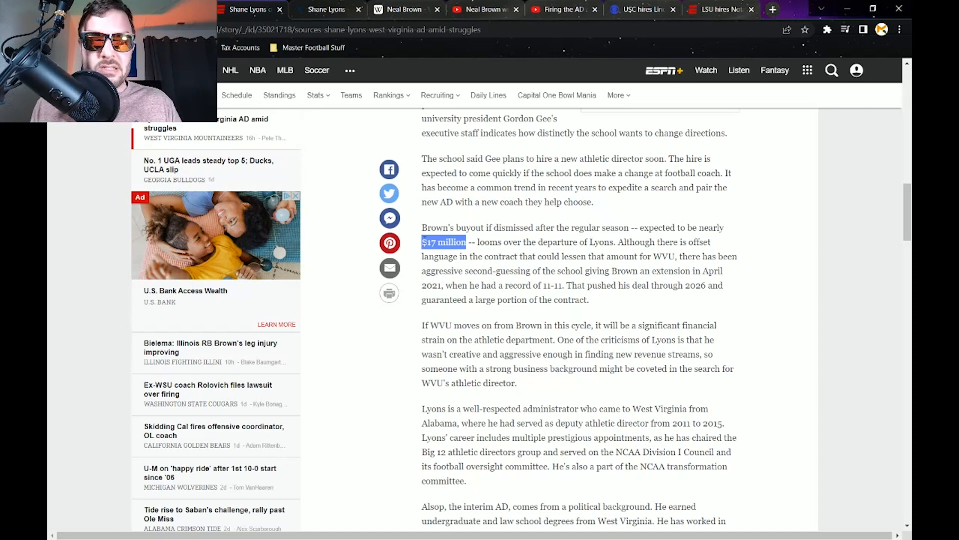
Scroll to the closing paragraphs on Lyons' background and interim AD Alsop.
scroll(down, 3)
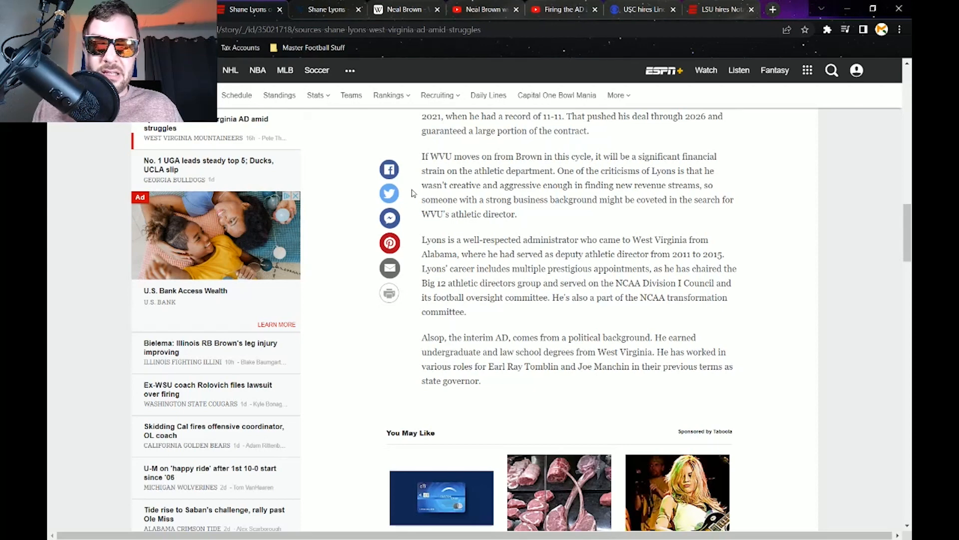
mouse_move(332, 228)
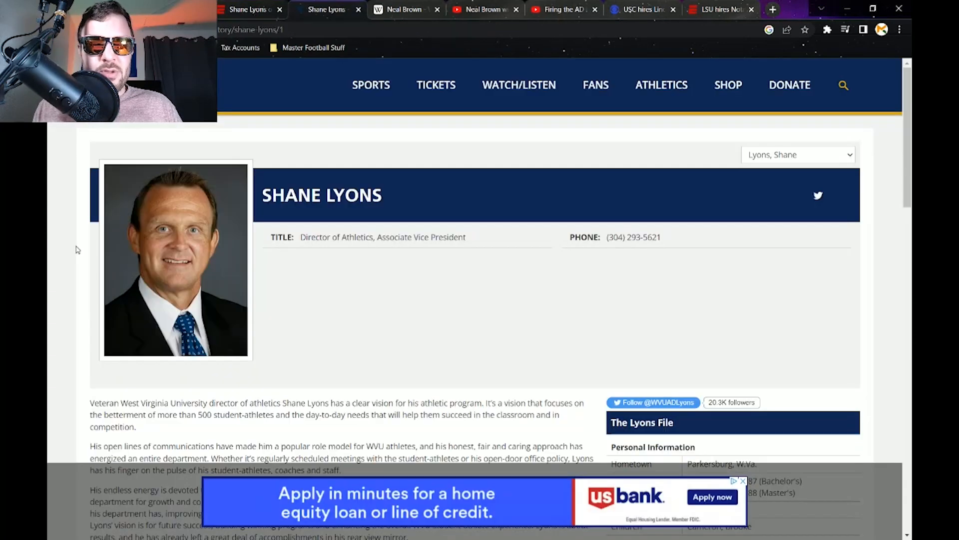
Scroll through Lyons' WVU career history and committee appointments, then return to the top.
scroll(down, 3)
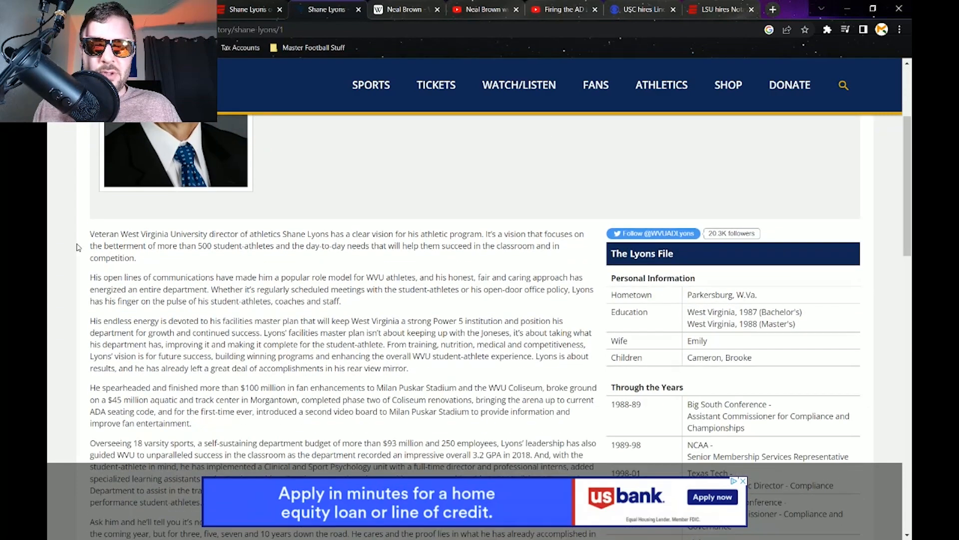
scroll(down, 3)
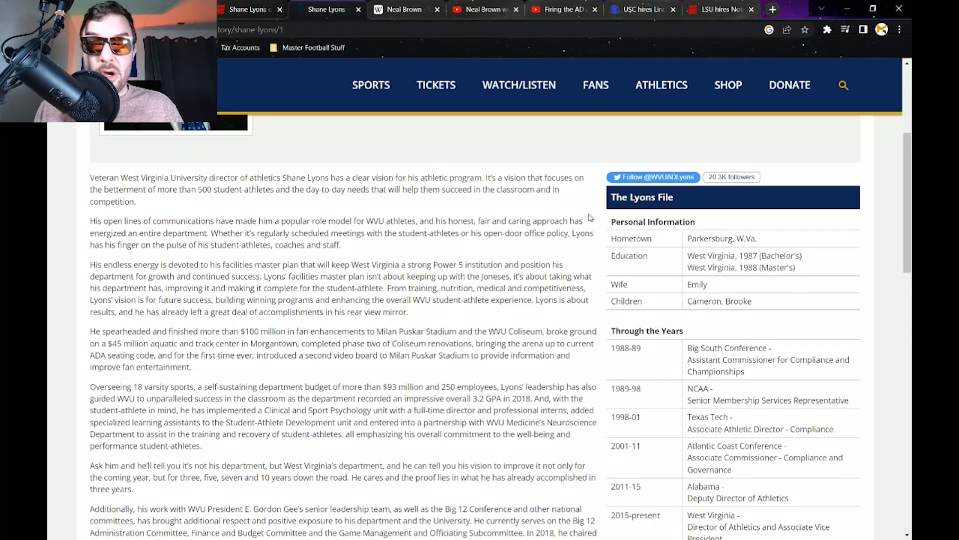
mouse_move(549, 255)
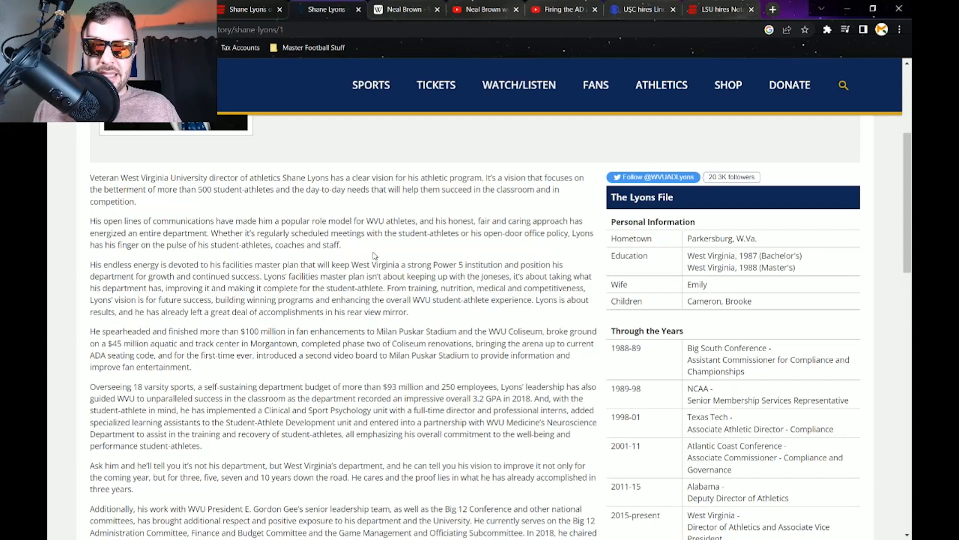
scroll(down, 3)
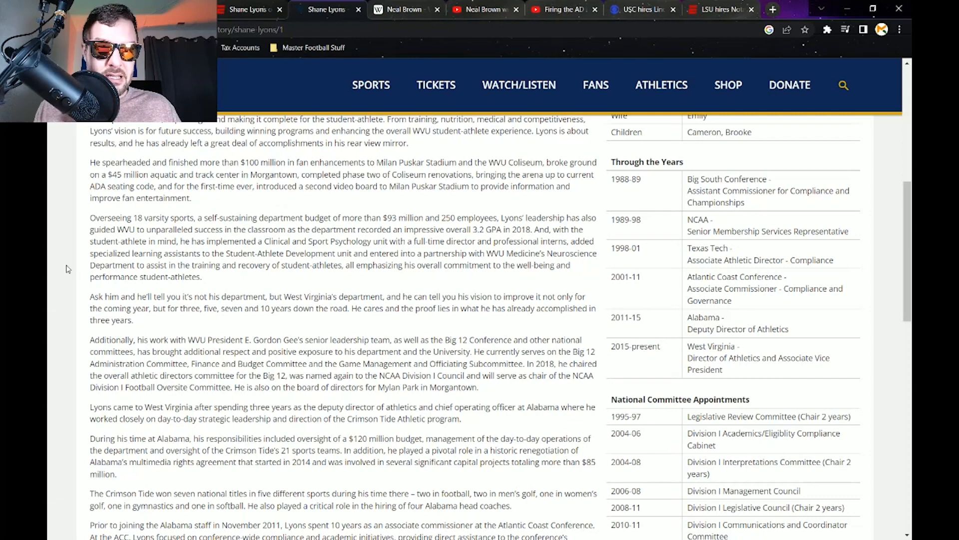
scroll(down, 3)
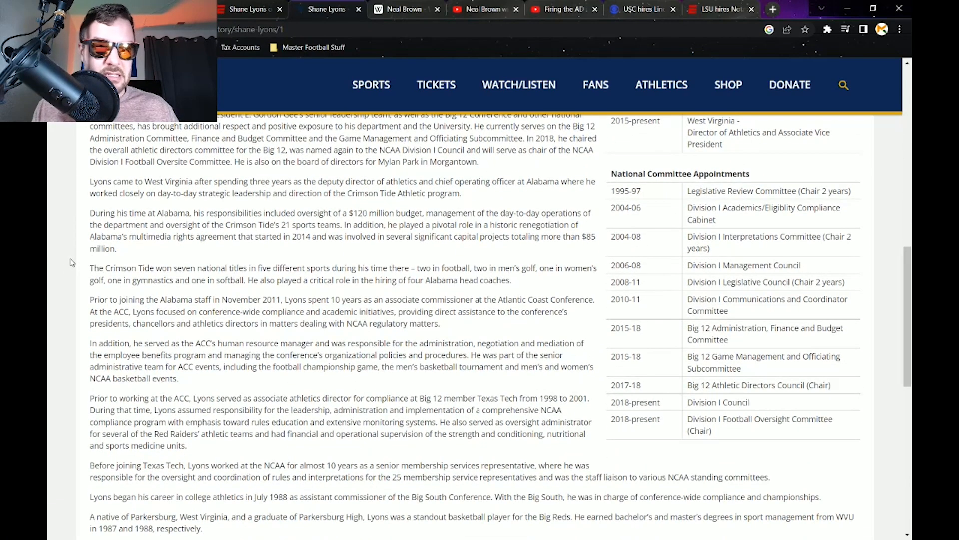
scroll(down, 3)
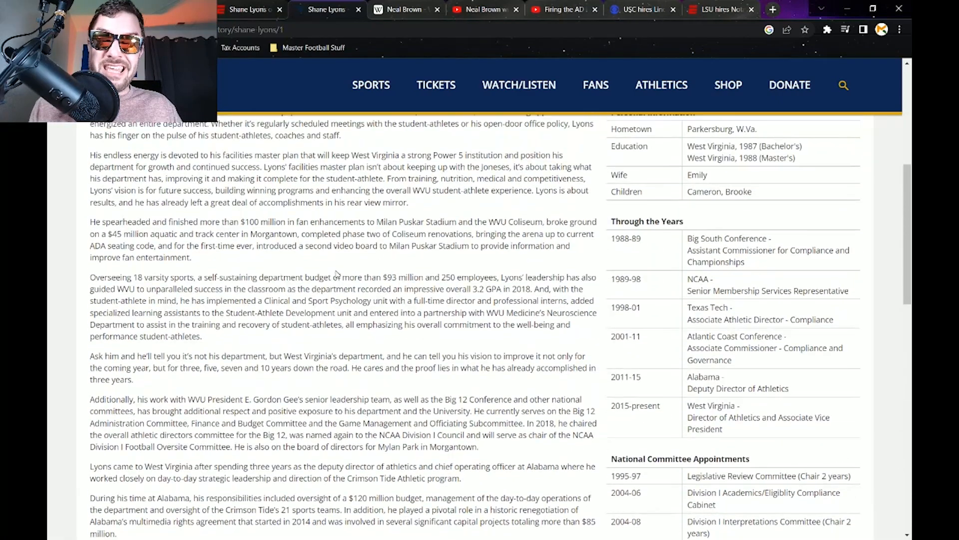
scroll(up, 3)
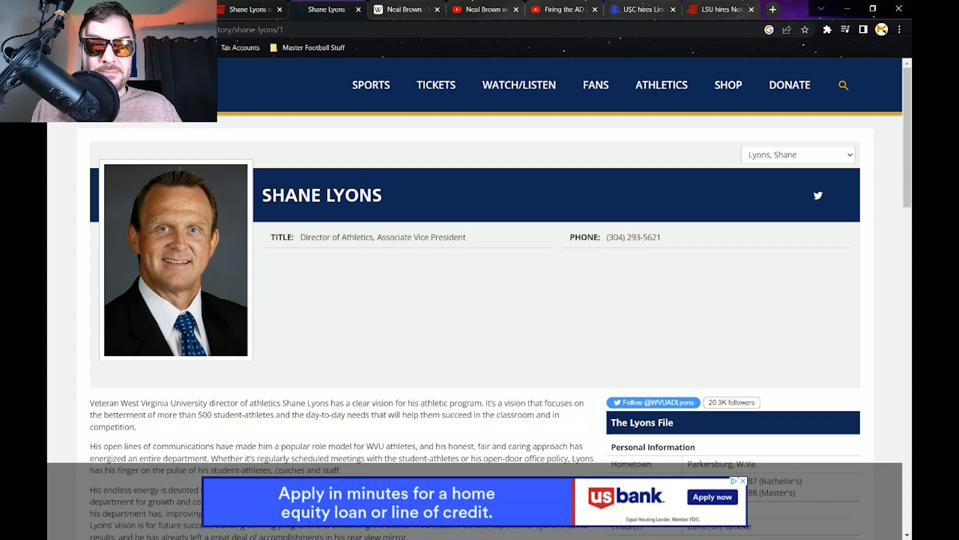
Switch to the Neal Brown Wikipedia tab showing his intro and early coaching career.
click(404, 9)
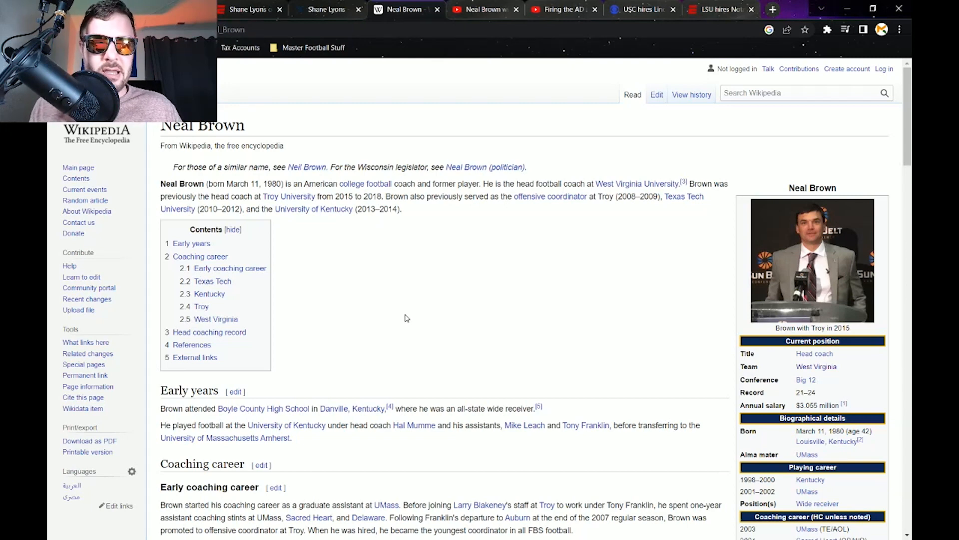
mouse_move(304, 146)
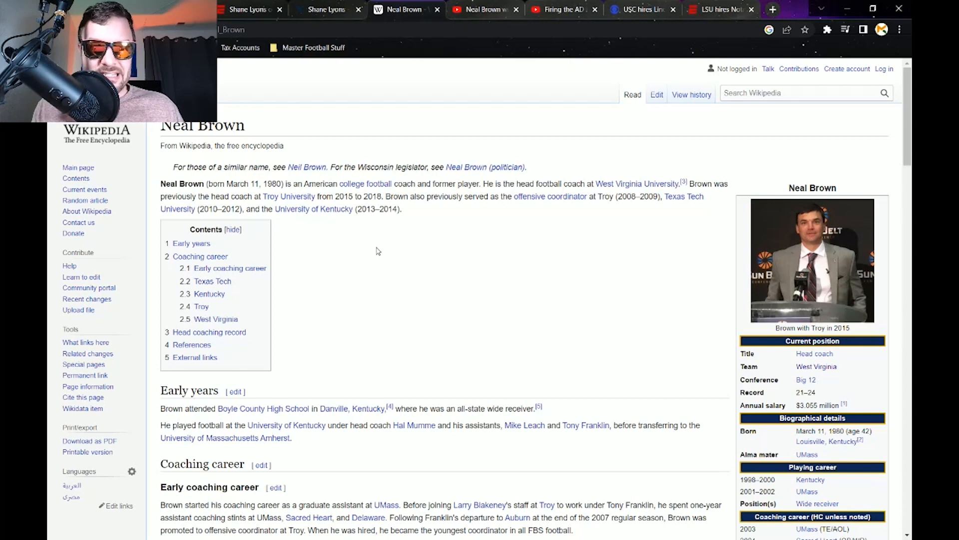
mouse_move(425, 256)
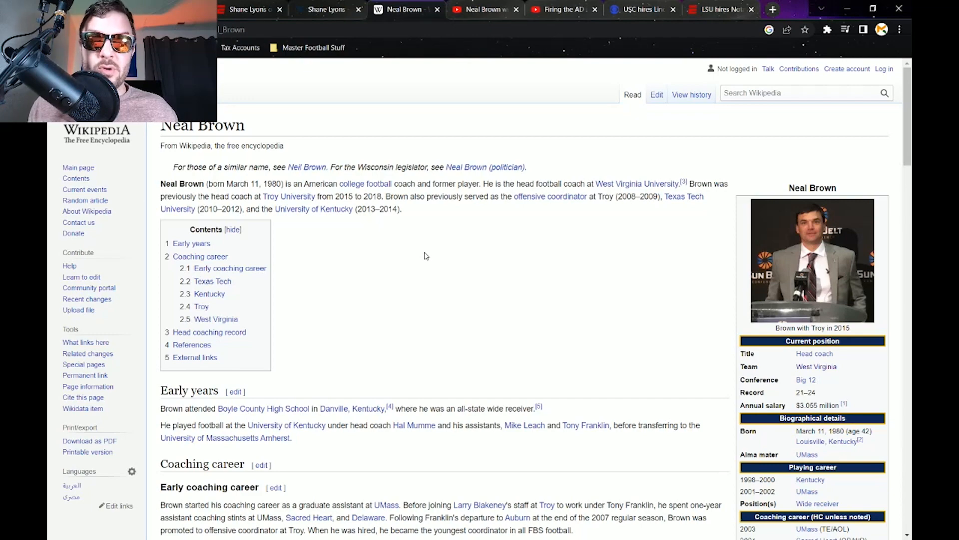
scroll(down, 3)
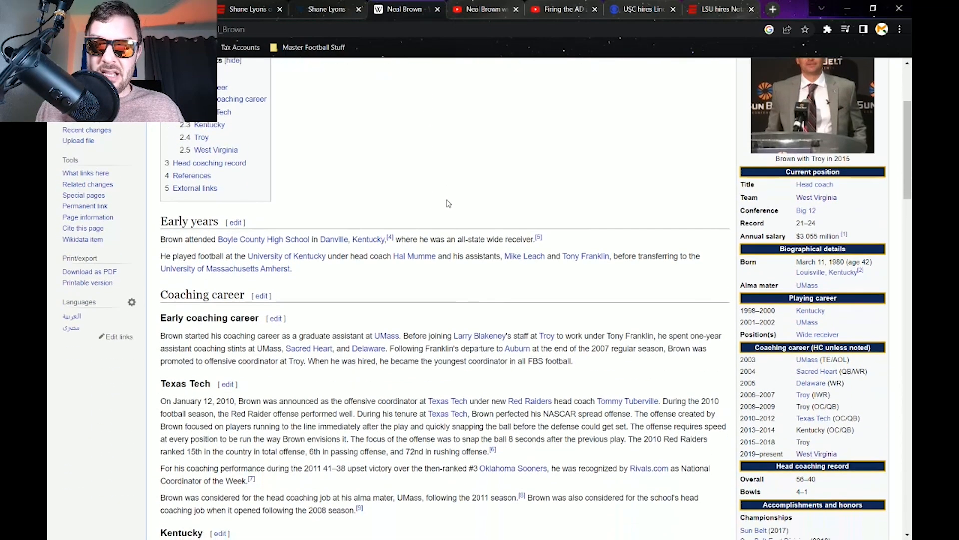
scroll(down, 3)
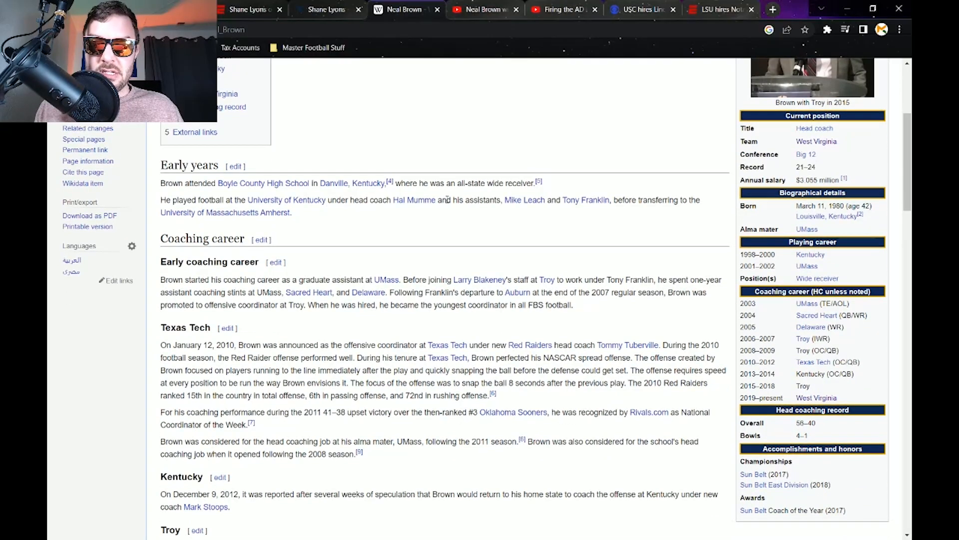
scroll(down, 3)
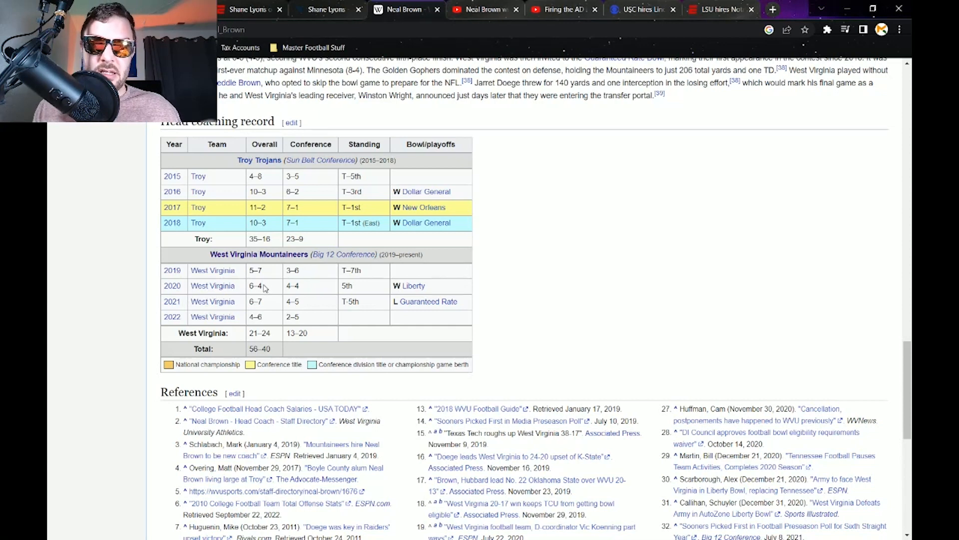
mouse_move(266, 321)
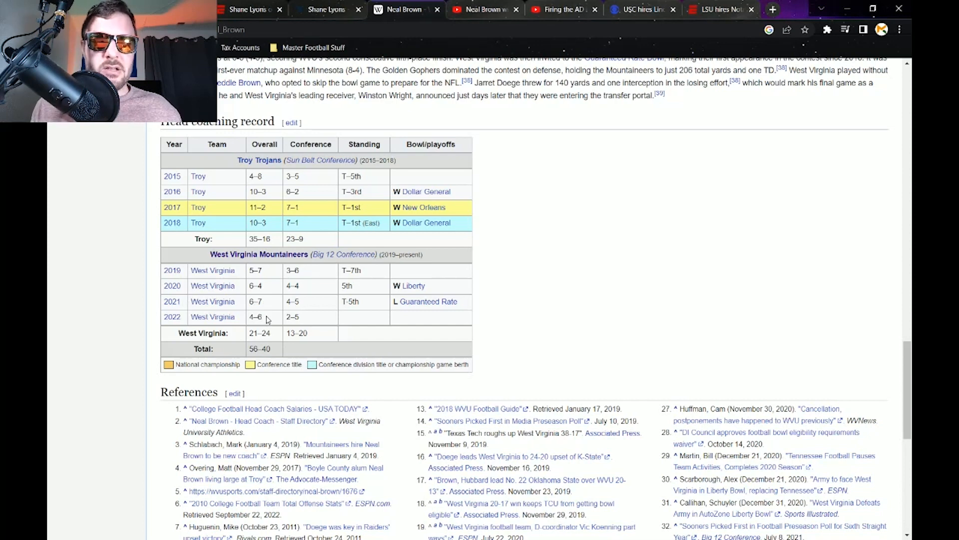
mouse_move(571, 240)
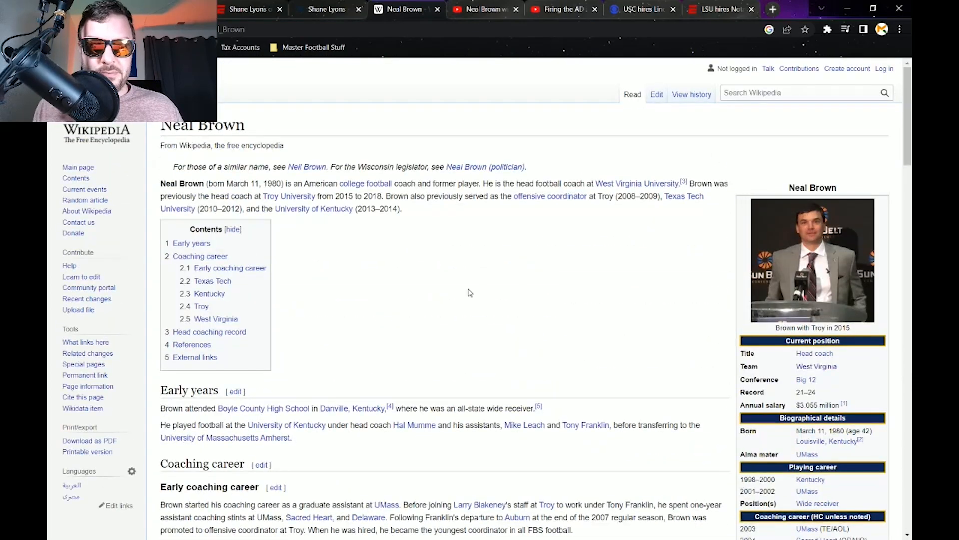
click(638, 9)
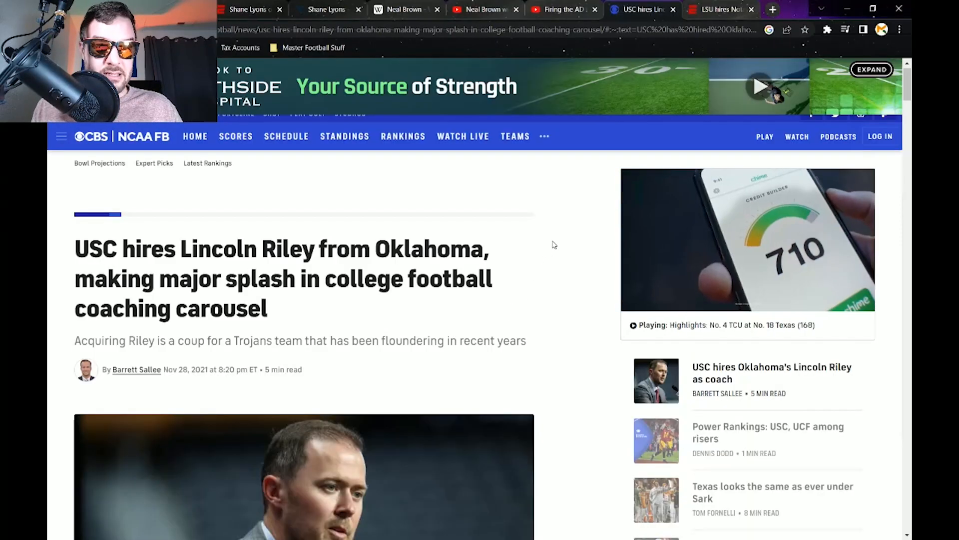
Skim the CBS Lincoln Riley article, then switch to the 'Neal Brown will not be fired' YouTube tab.
scroll(down, 3)
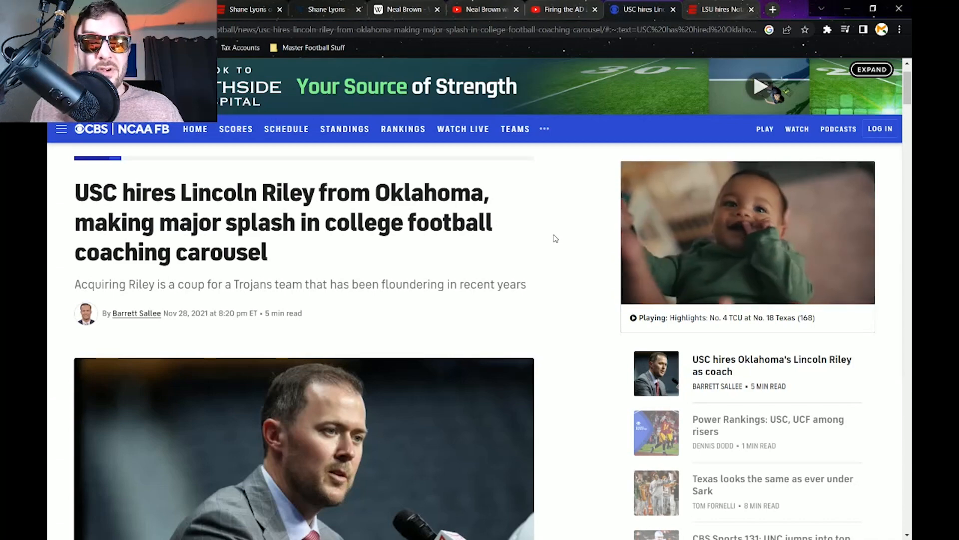
click(719, 9)
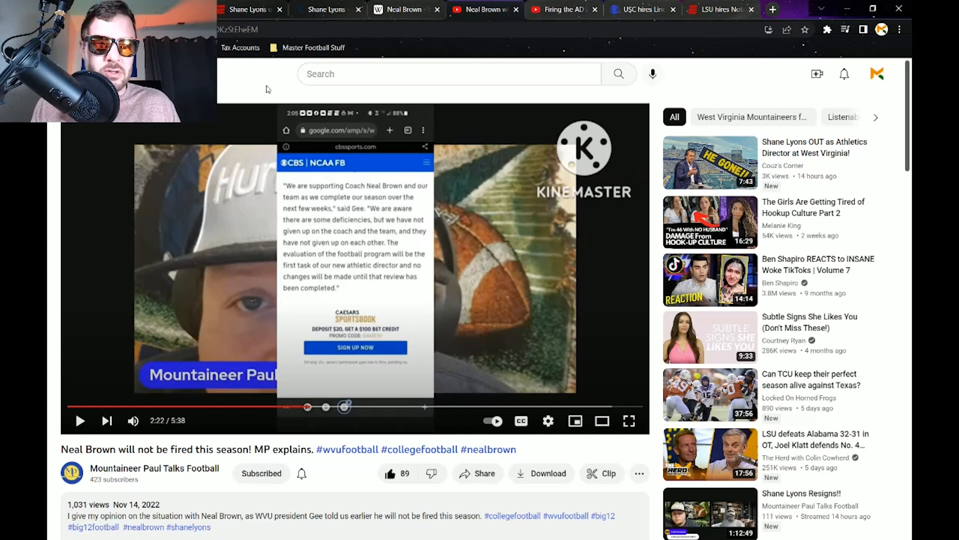
mouse_move(239, 107)
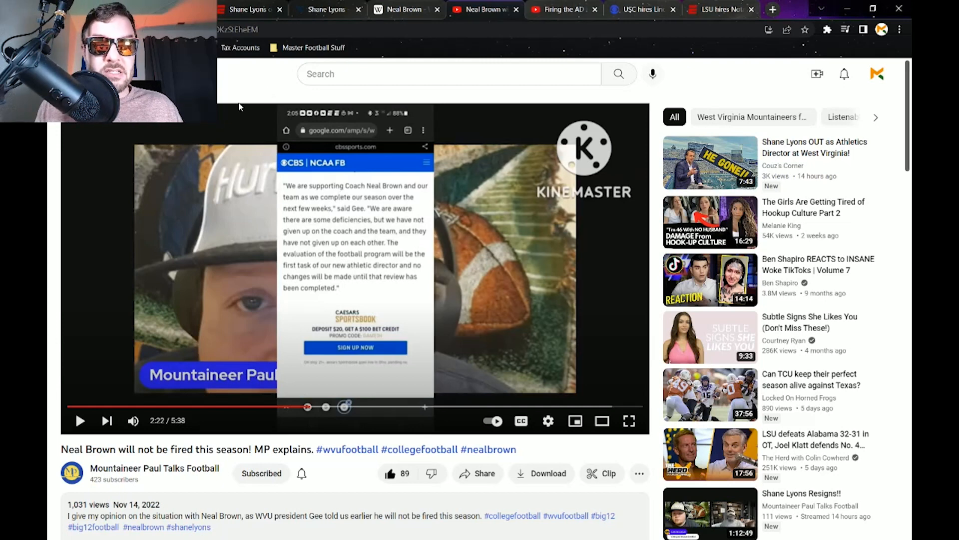